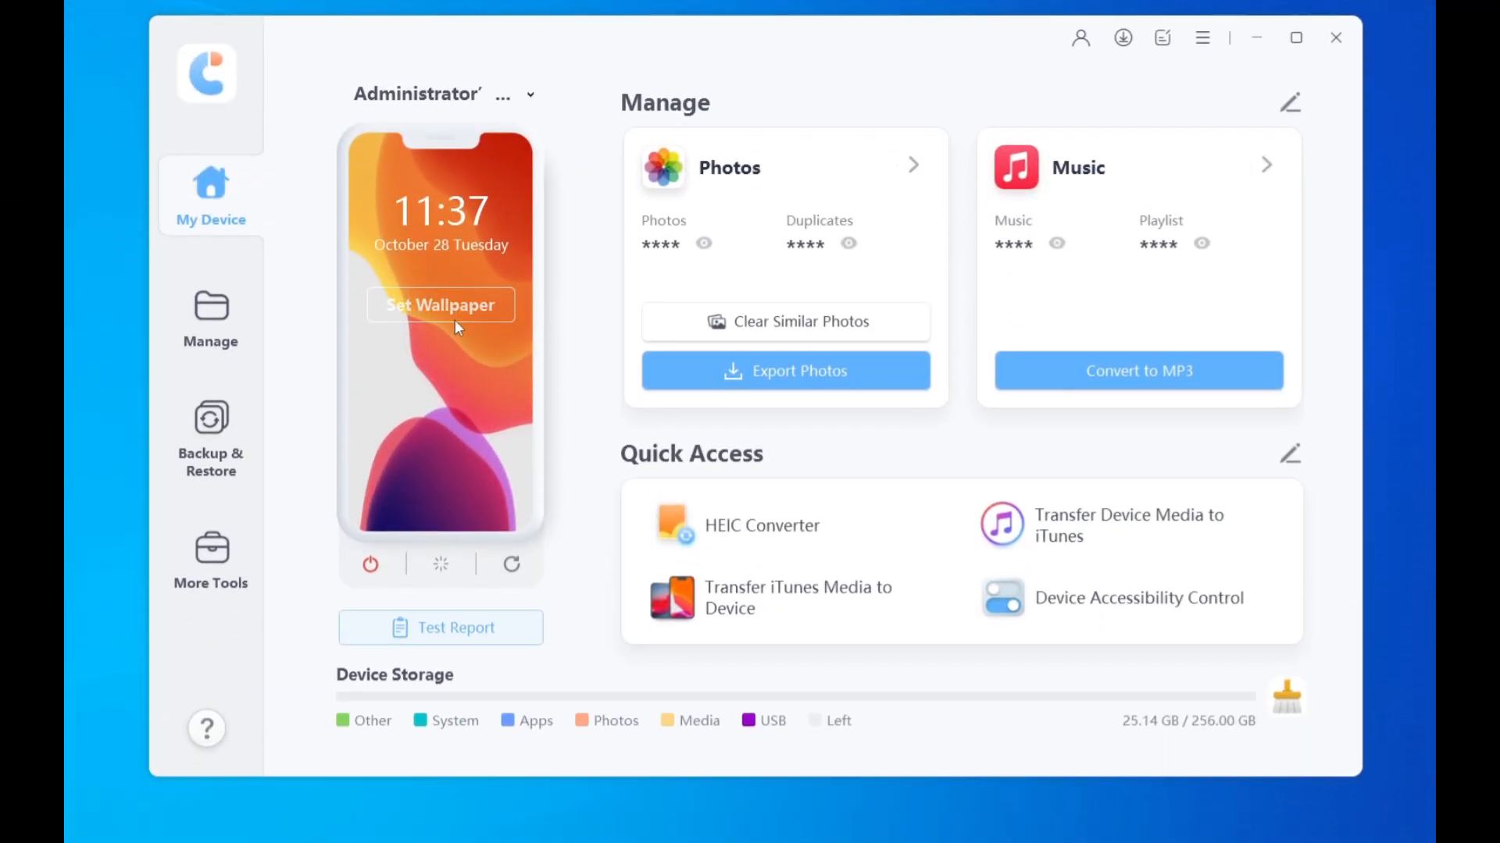
Import the Desktop photos folder (35 photos) into the iPhone's Photos Library
left_click(728, 167)
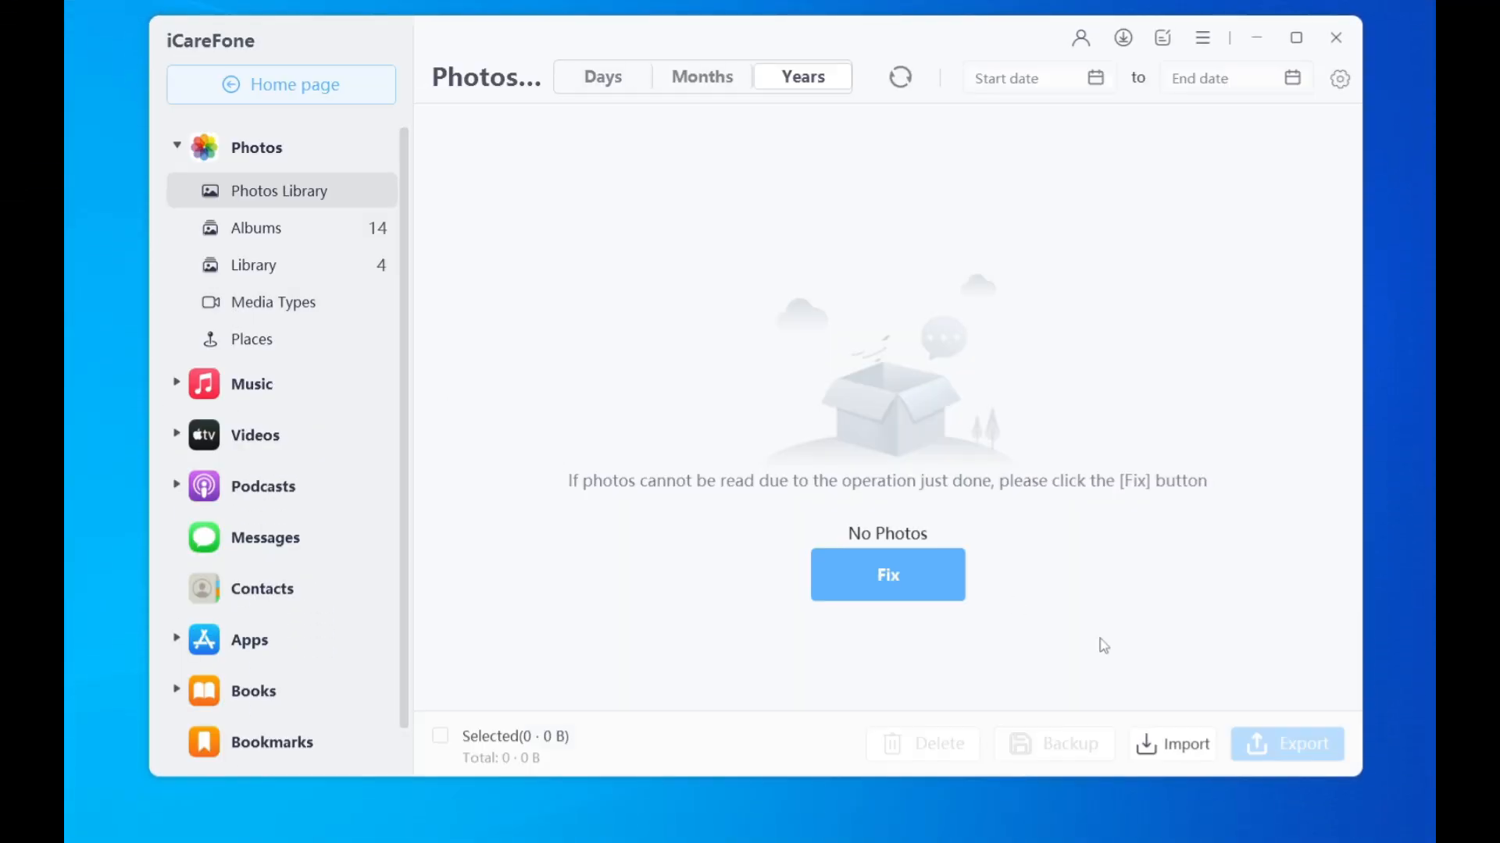
left_click(1184, 745)
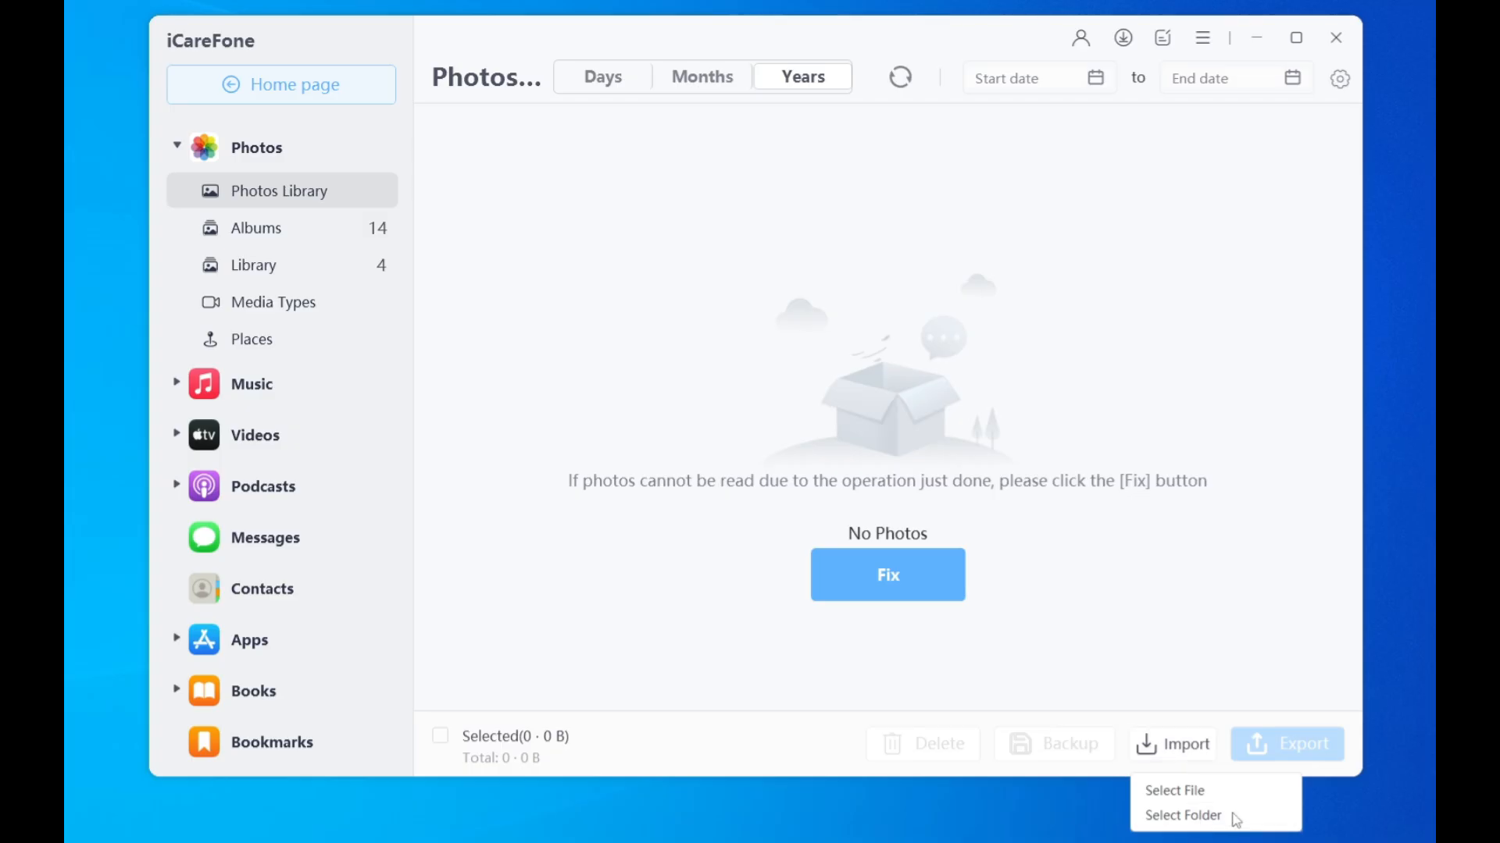
left_click(1182, 815)
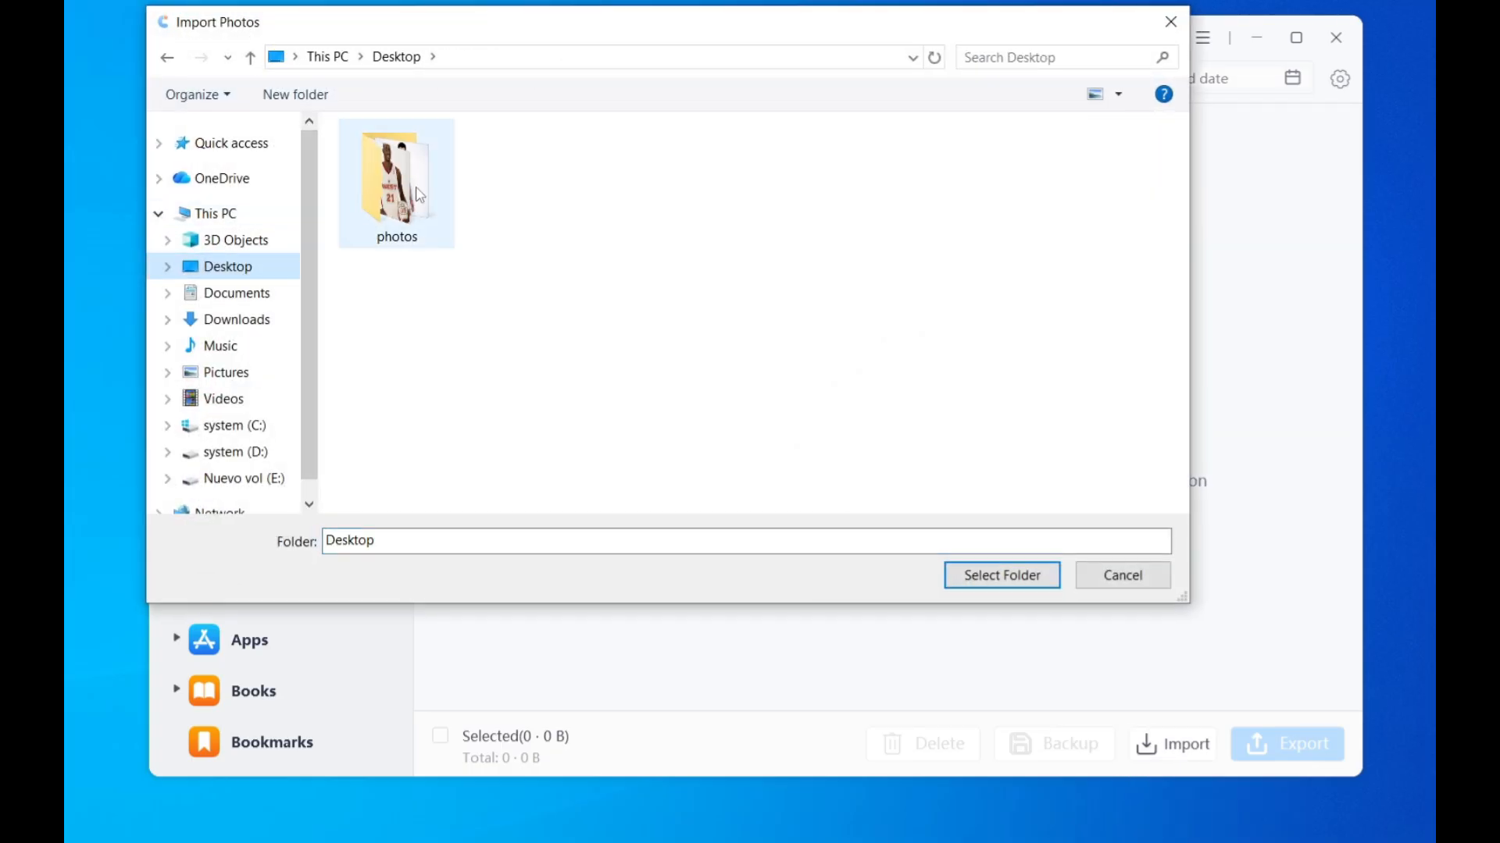
left_click(1002, 575)
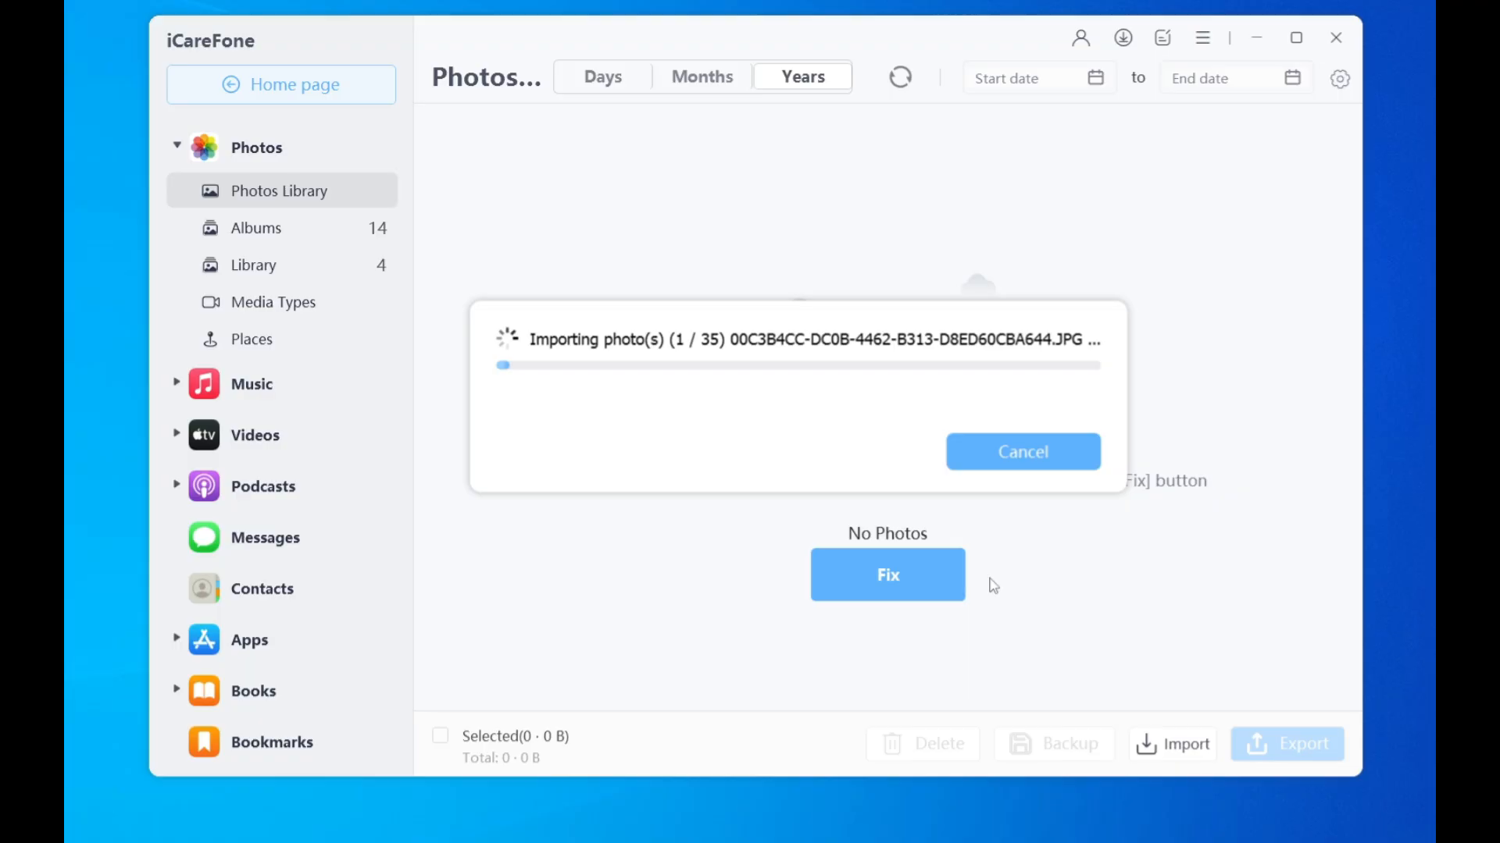